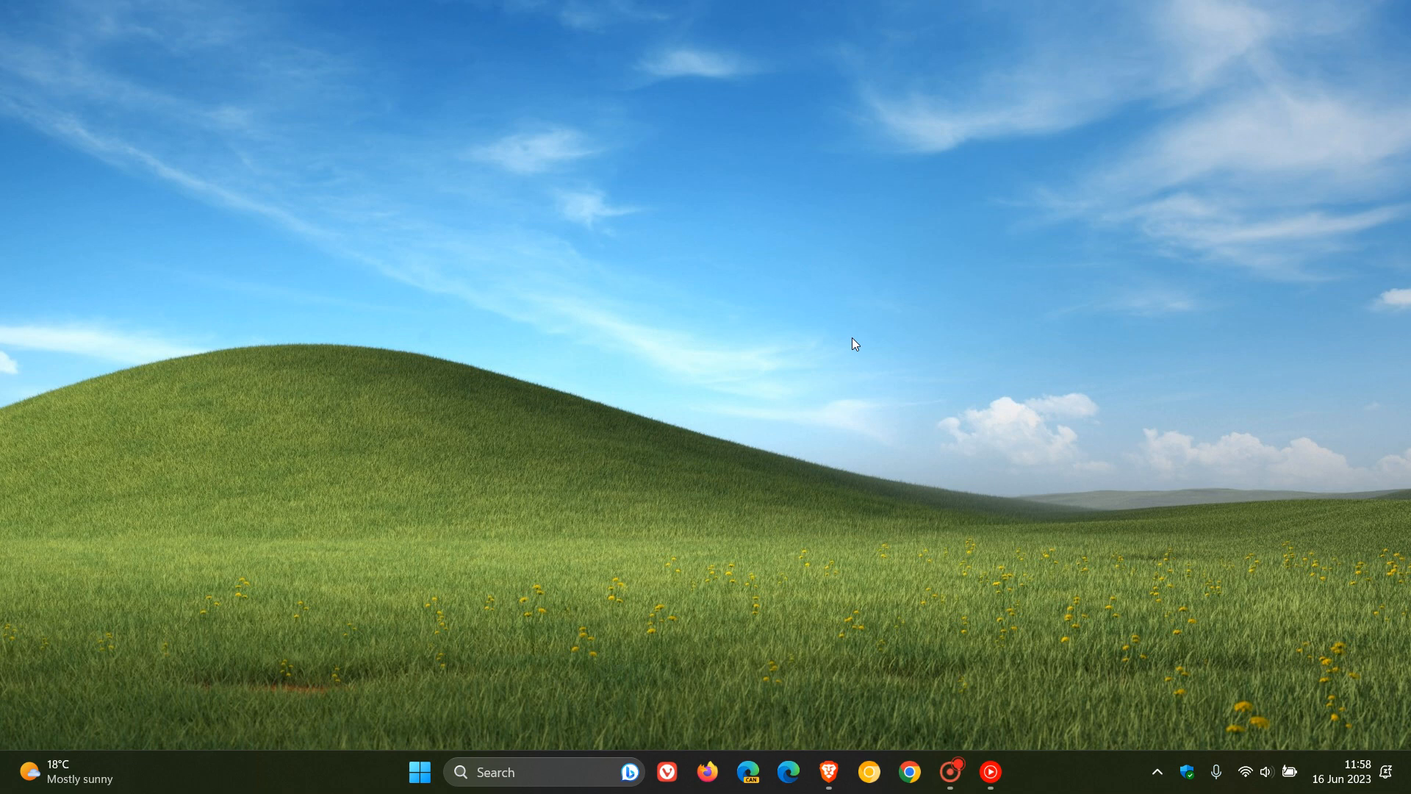
{"action": "mouse_move", "coordinate": [941, 297]}
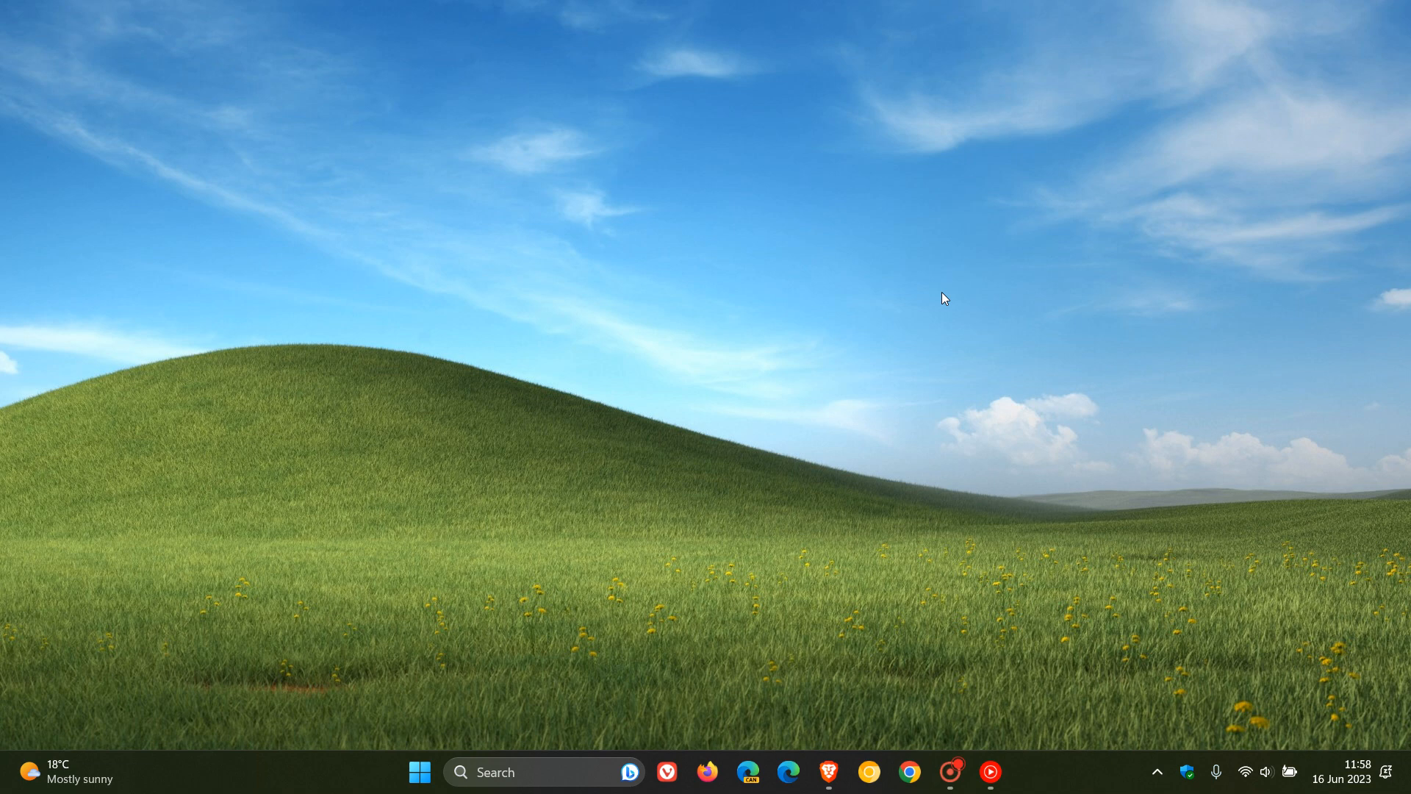
{"action": "mouse_move", "coordinate": [885, 225]}
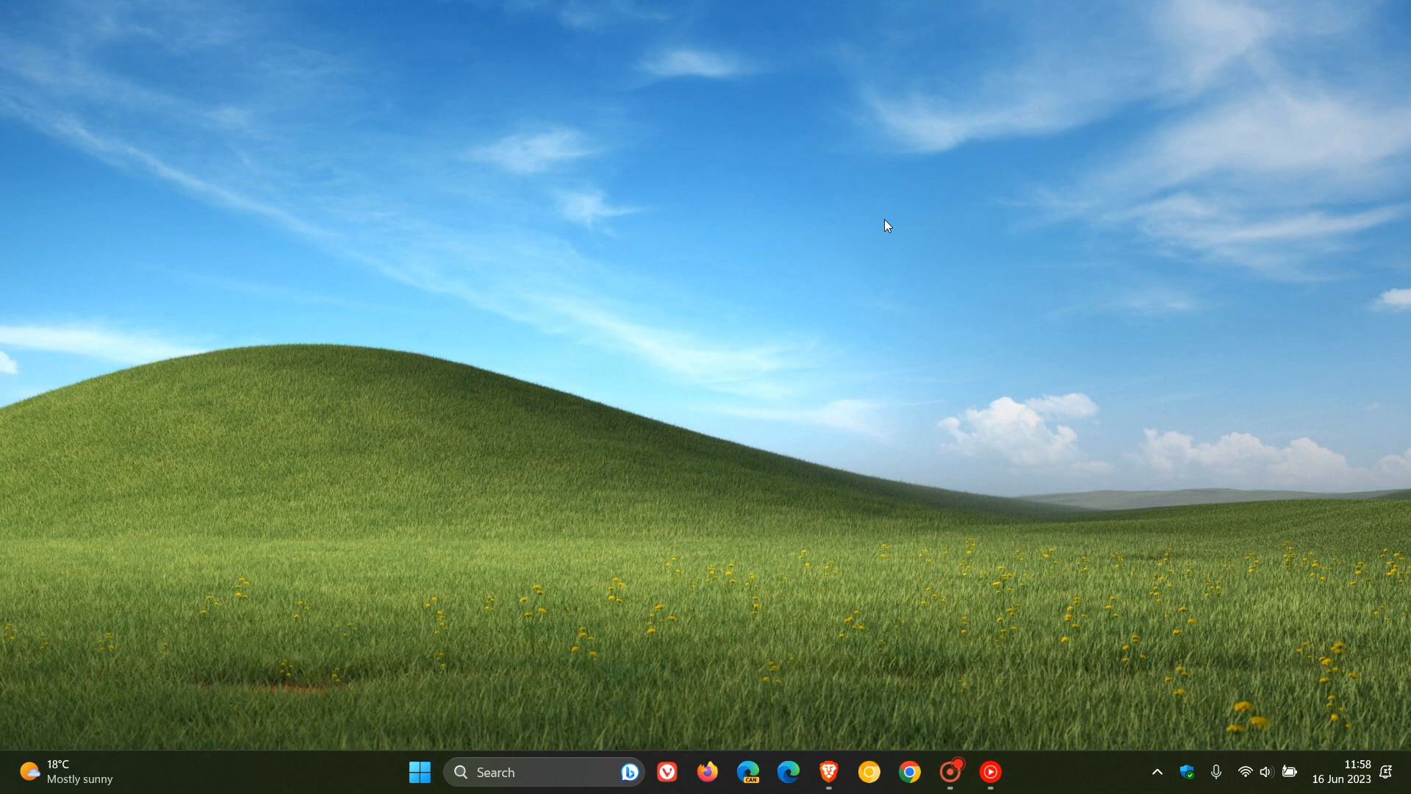
{"action": "mouse_move", "coordinate": [884, 659]}
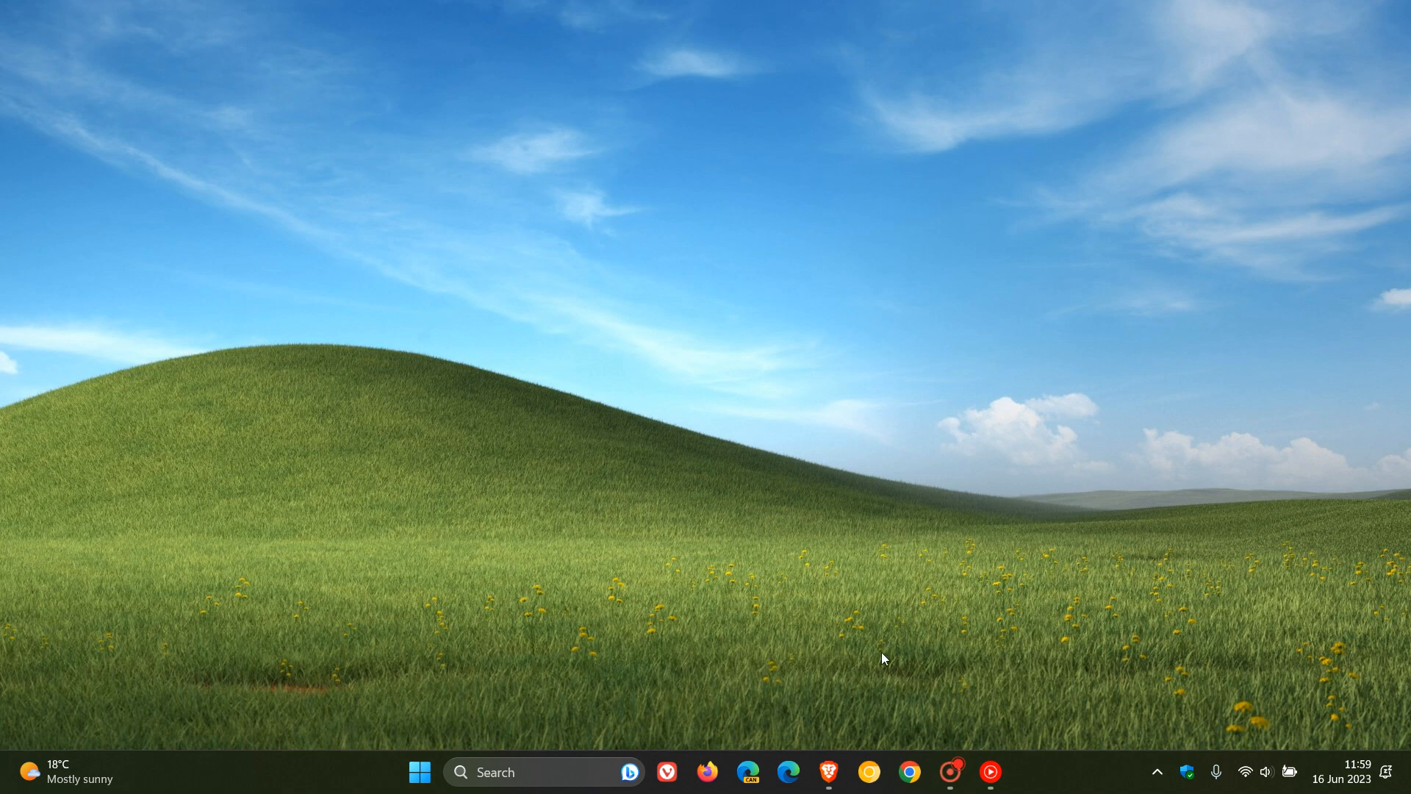
Switch to Brave to show the notif-opt-out.png screenshot offering to silence zToasty notifications
{"action": "left_click", "coordinate": [827, 772]}
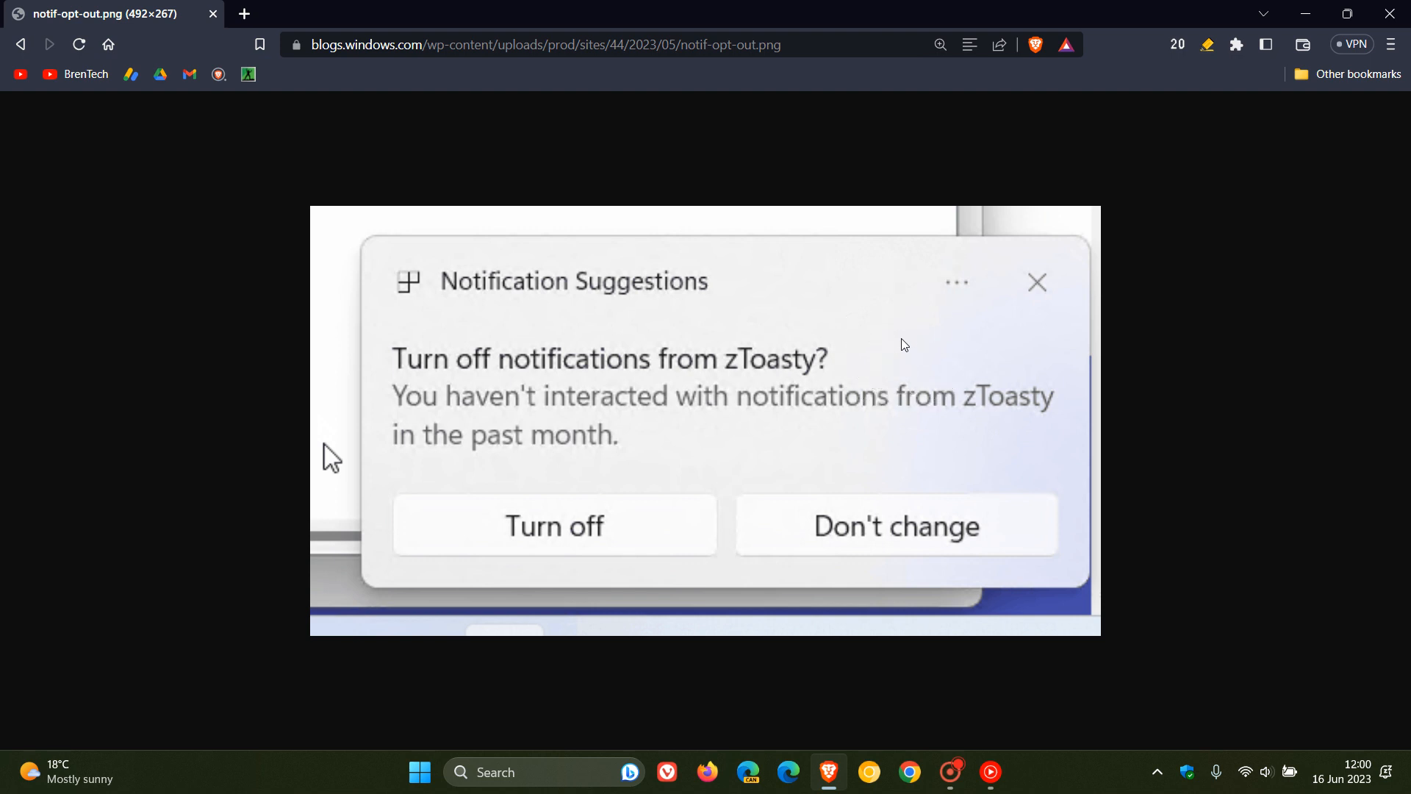
{"action": "mouse_move", "coordinate": [899, 345]}
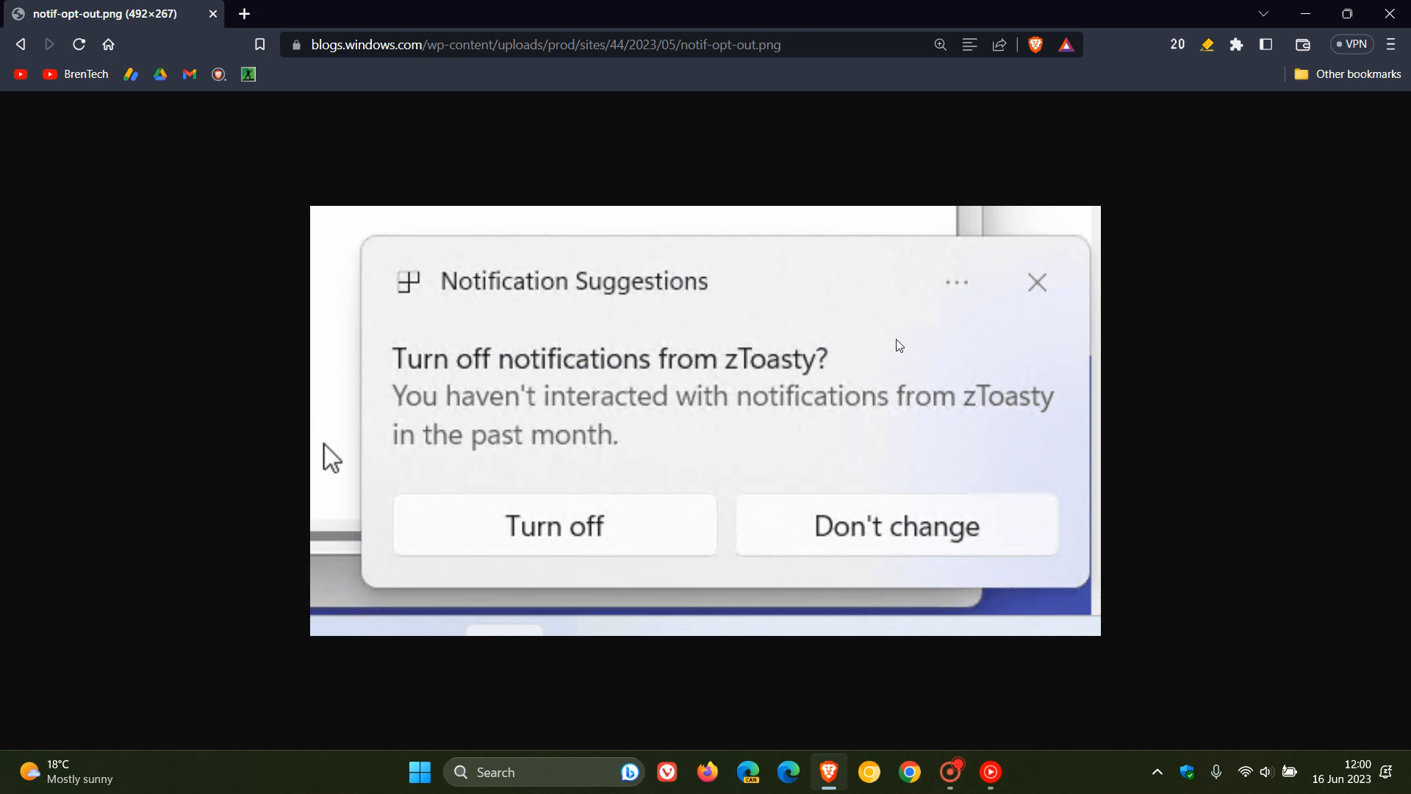
{"action": "mouse_move", "coordinate": [911, 325]}
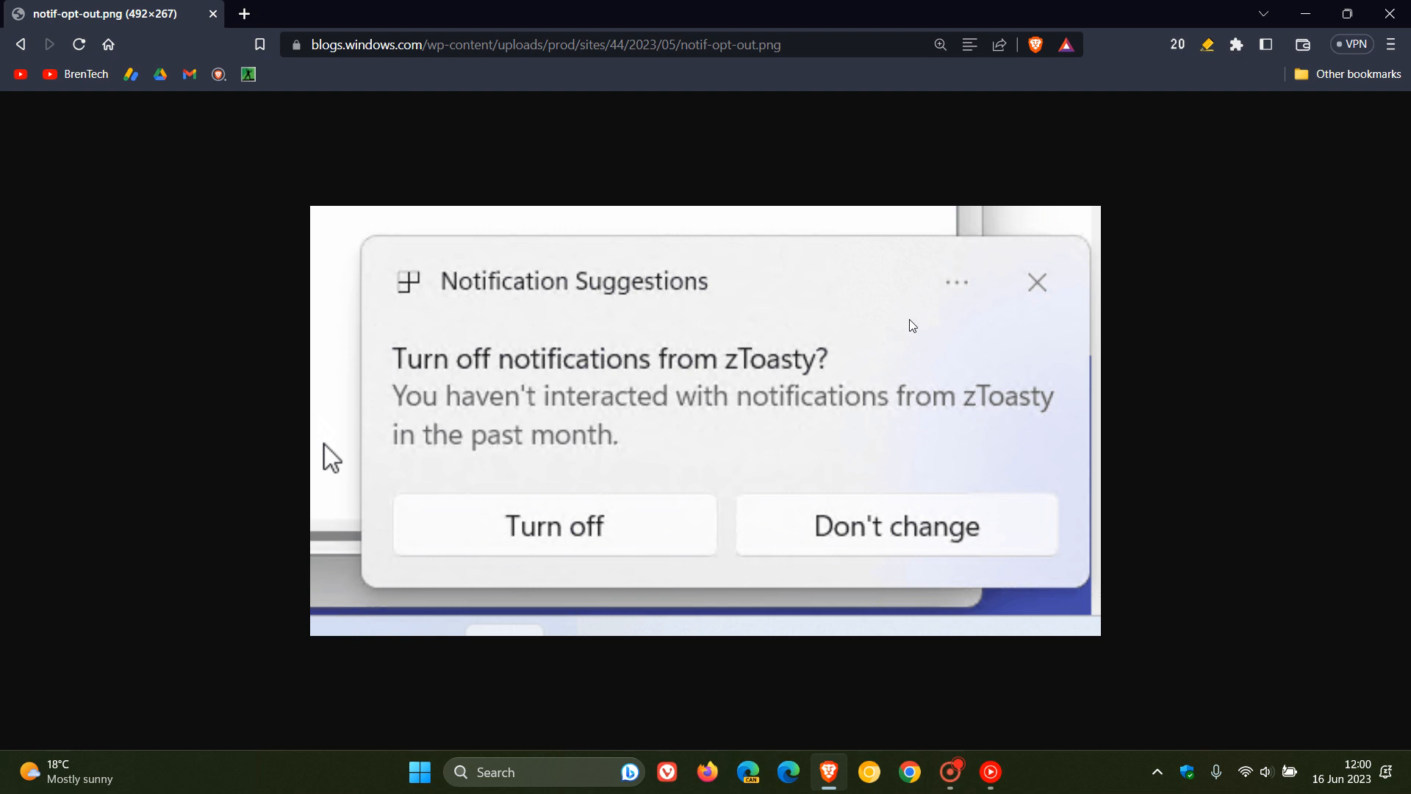
{"action": "mouse_move", "coordinate": [909, 301]}
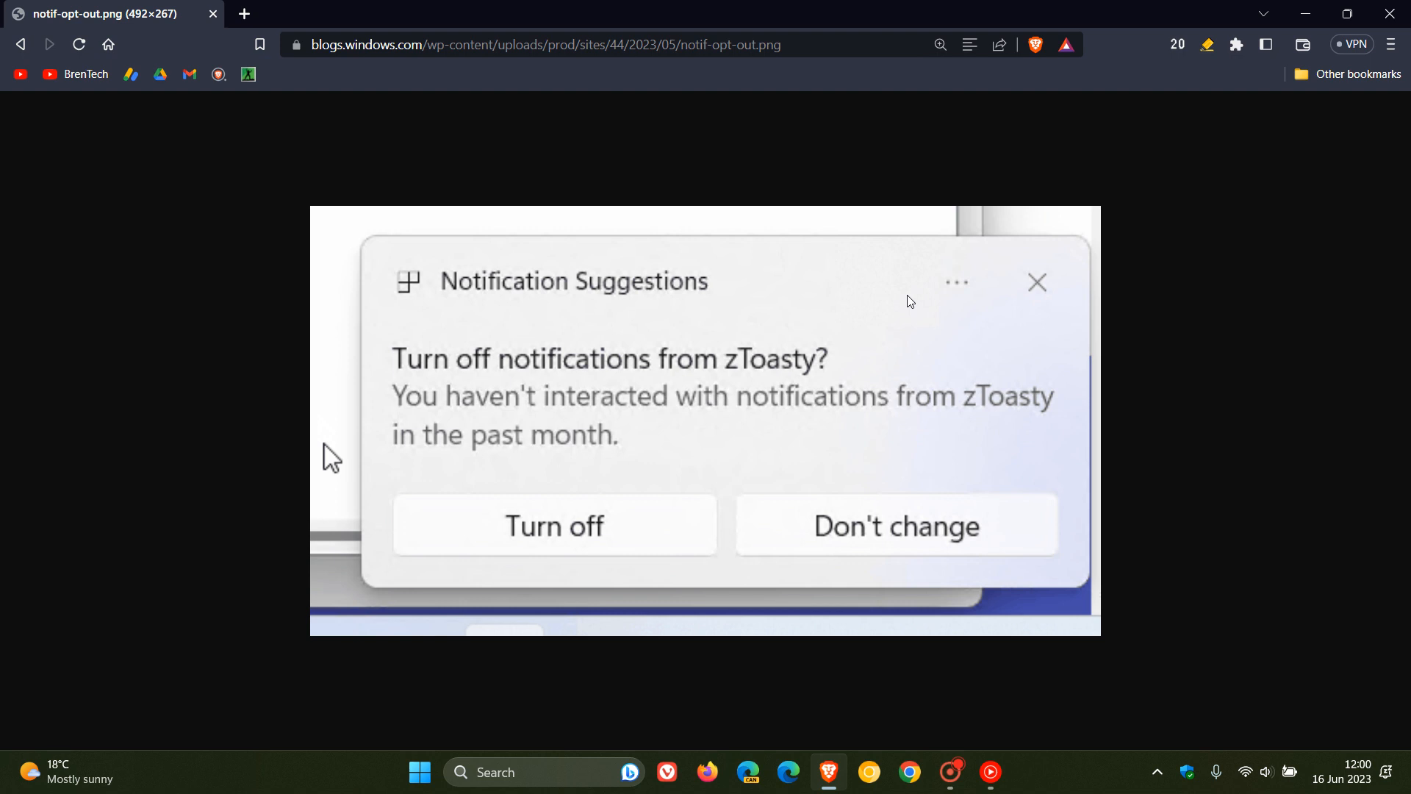
{"action": "mouse_move", "coordinate": [1050, 238]}
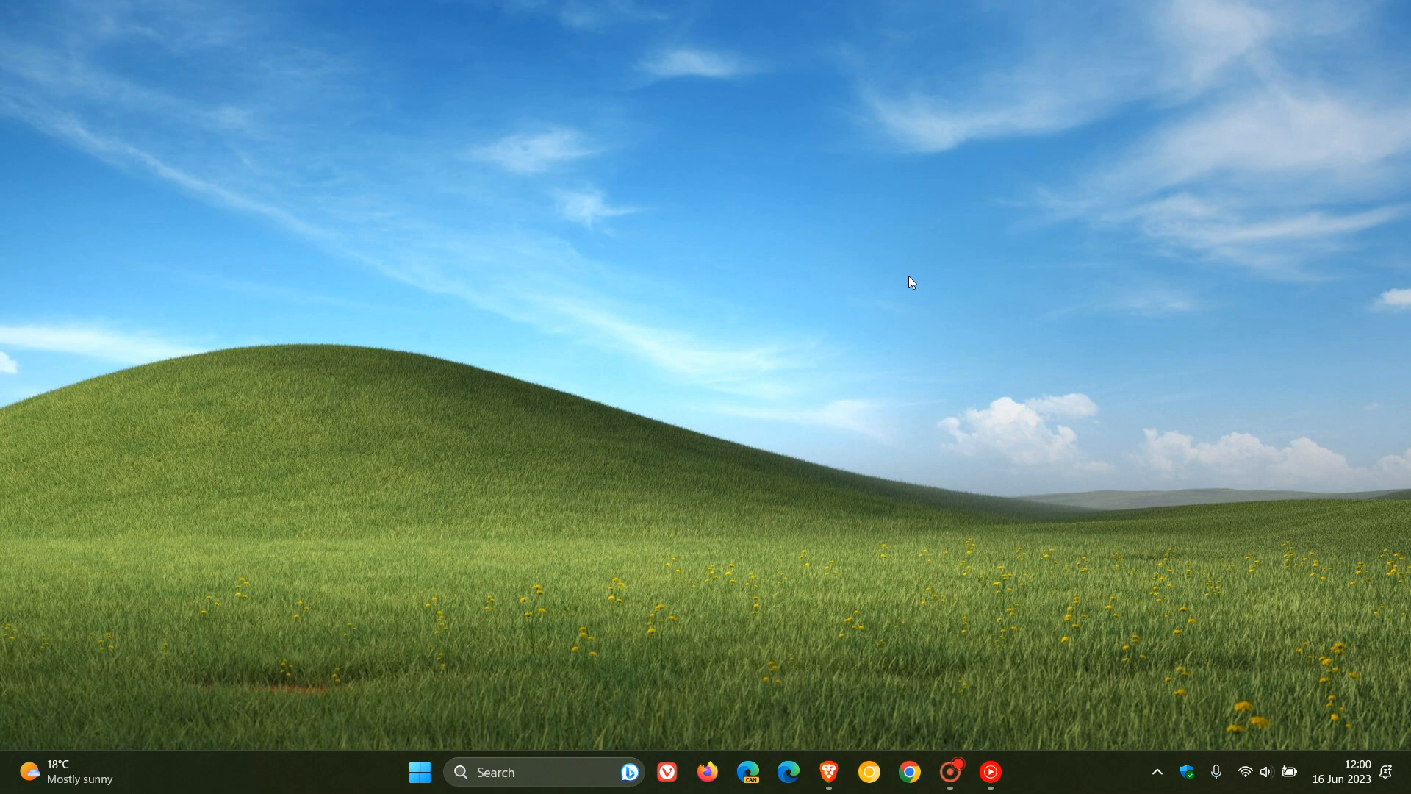
{"action": "mouse_move", "coordinate": [952, 209]}
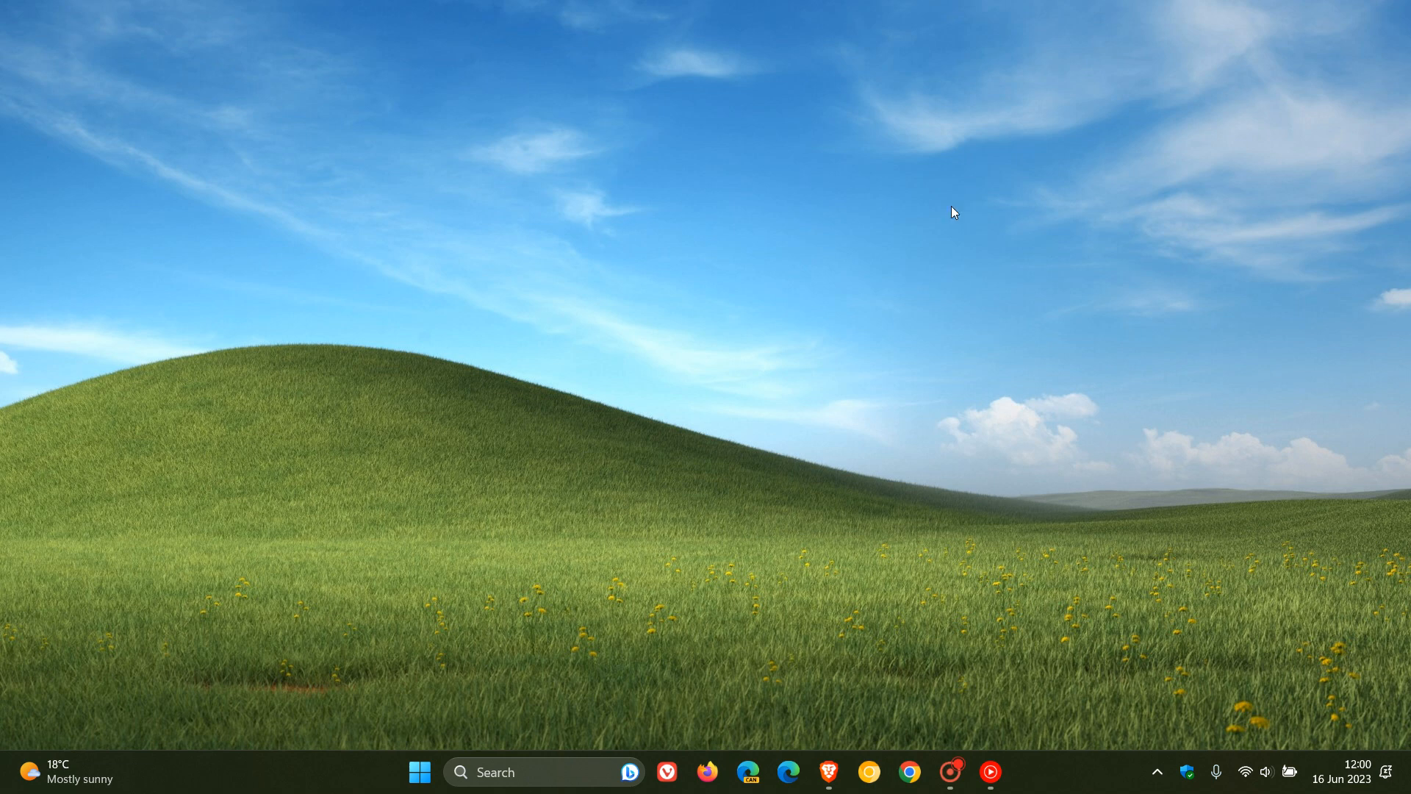